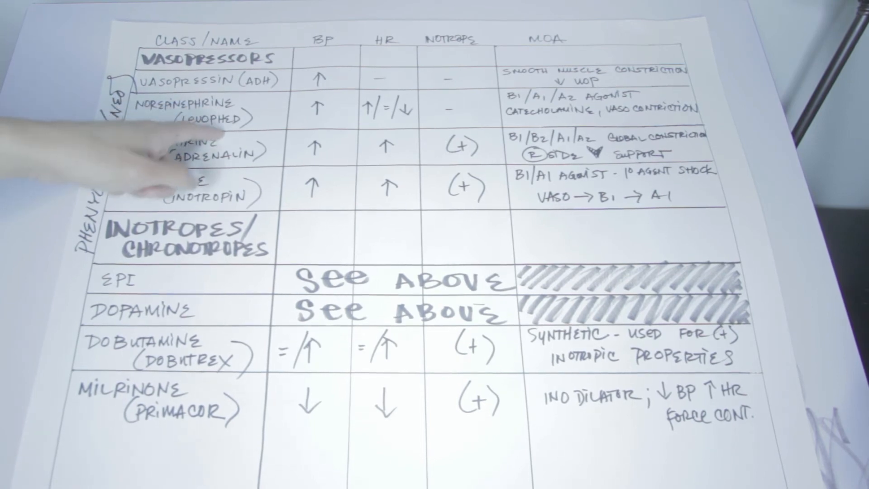
pyautogui.moveTo(166, 83)
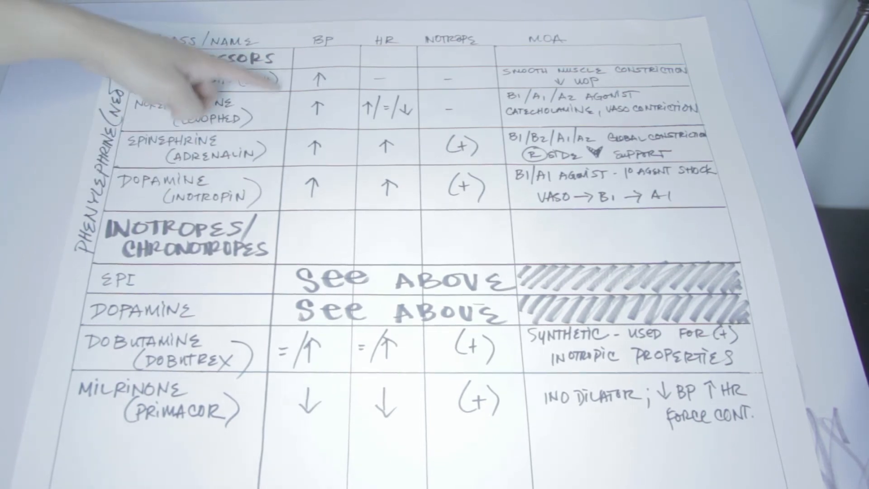
pyautogui.moveTo(194, 83)
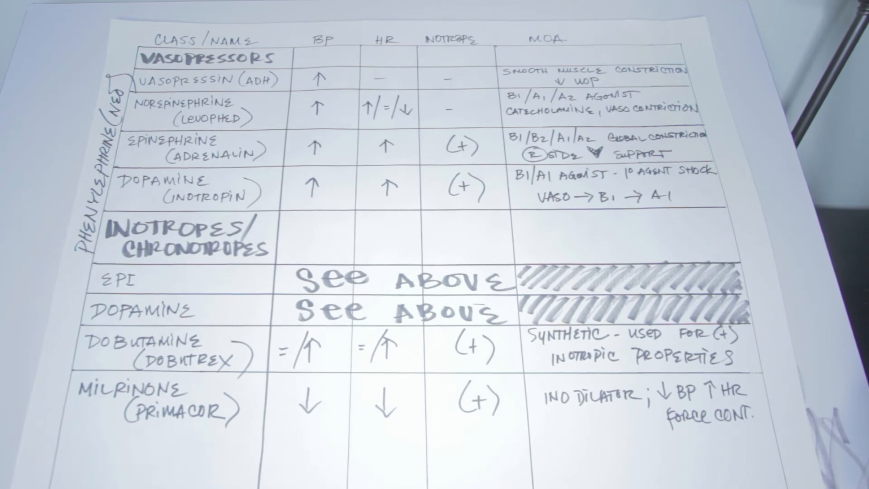